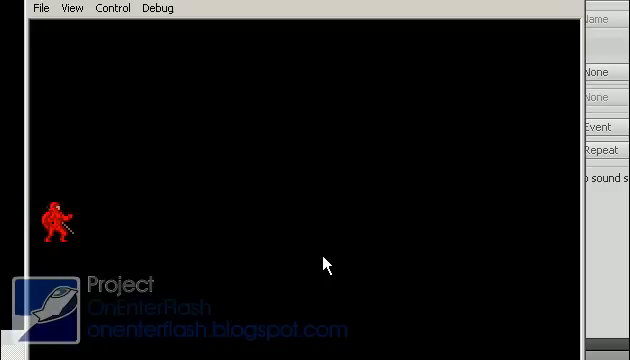
mouse_move(513, 42)
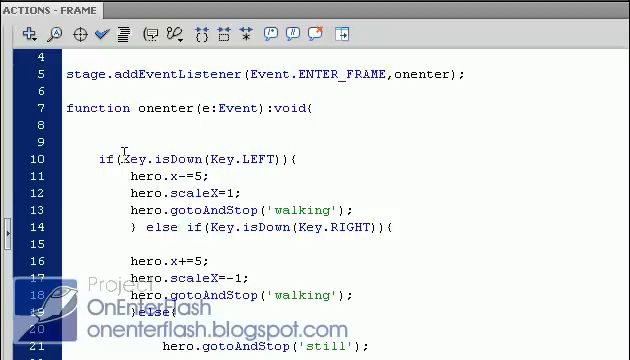
Insert an if block at the top of onenter testing hero.x > 550.
click(95, 139)
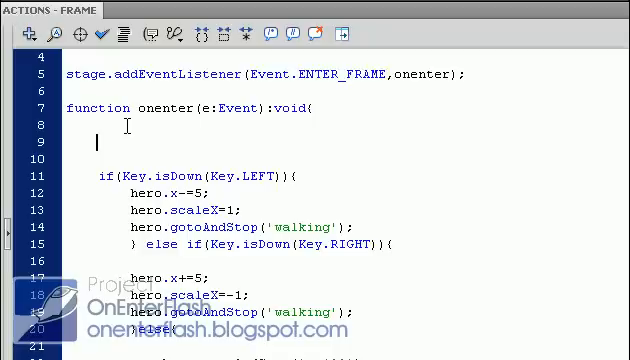
text(id)
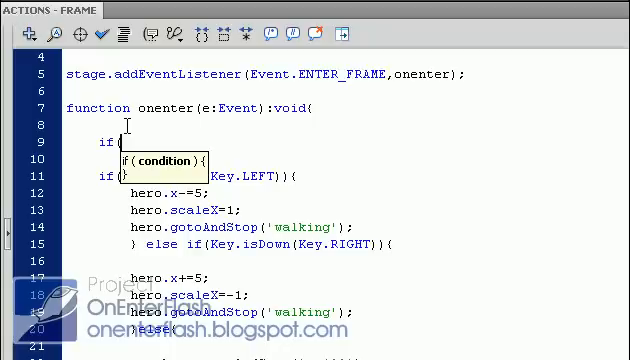
text(hero)
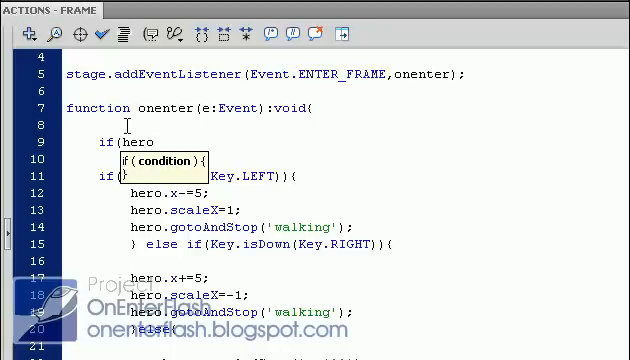
text(.x)
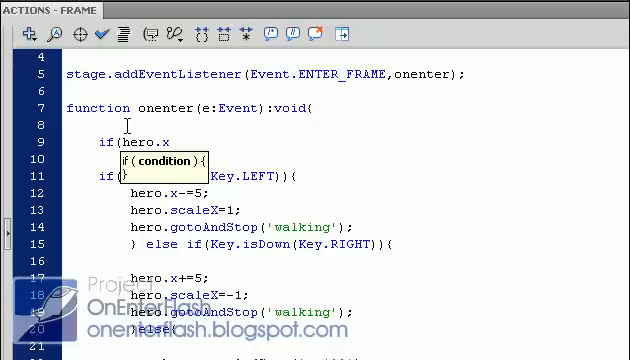
text(>550){)
text(})
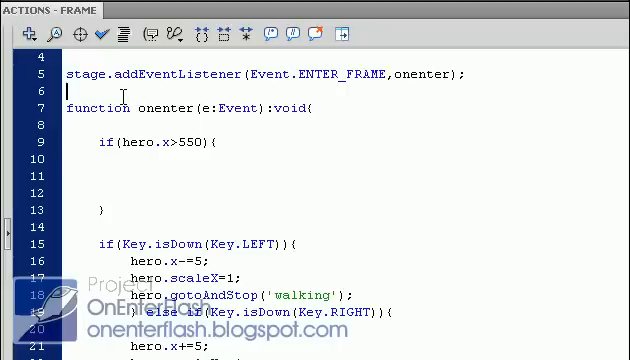
Declare var sw:uint holding stage.stageWidth.
text(var)
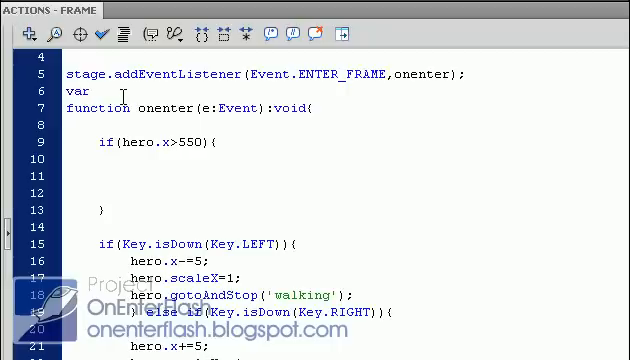
text(sw:int =)
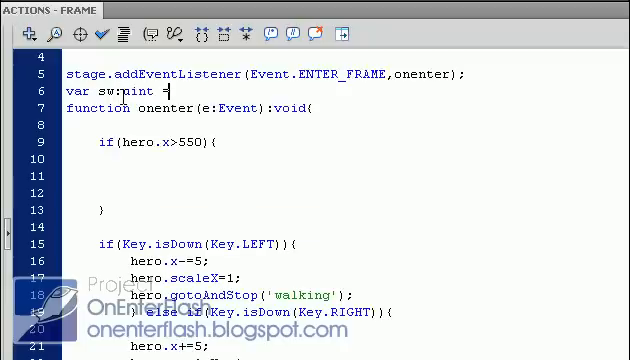
text(4)
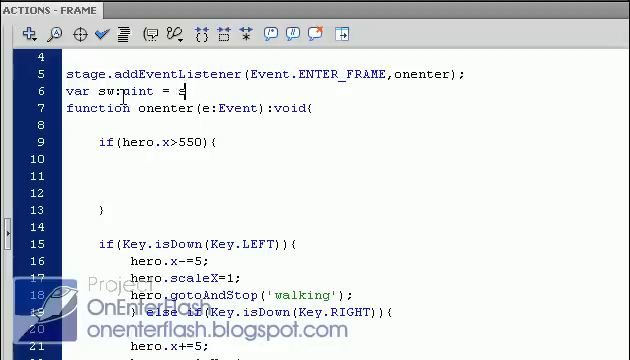
text(tage.)
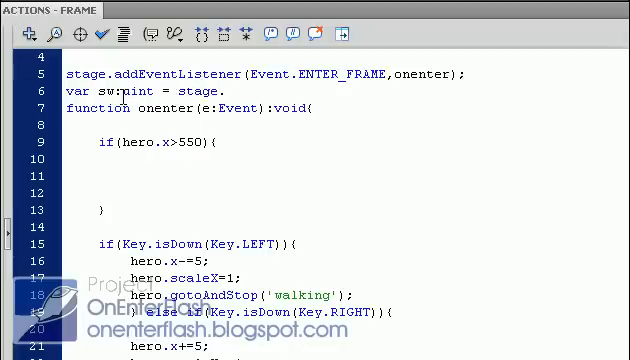
text(.stage)
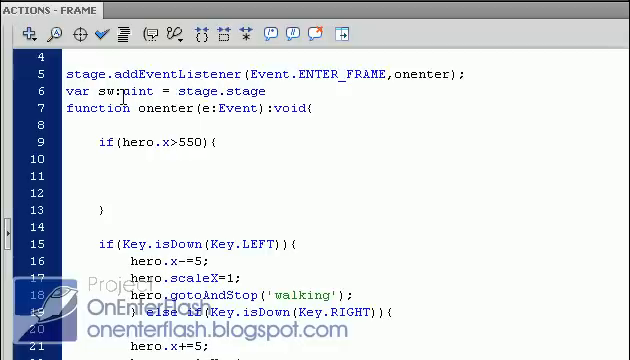
text(Width;)
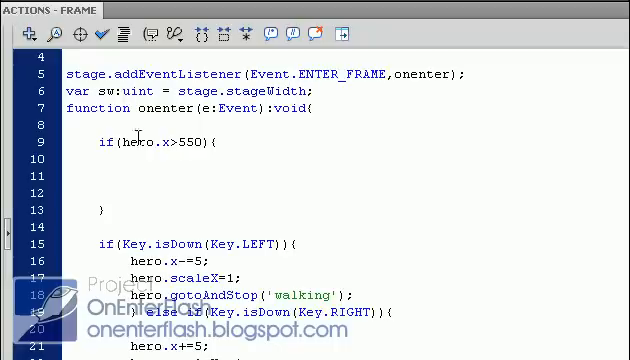
Replace 550 in the if condition with sw.
double_click(185, 142)
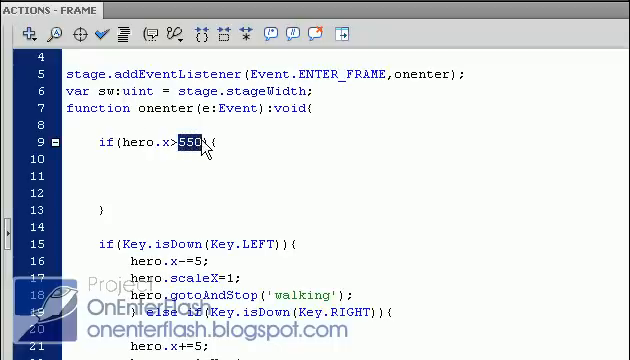
text(sw)
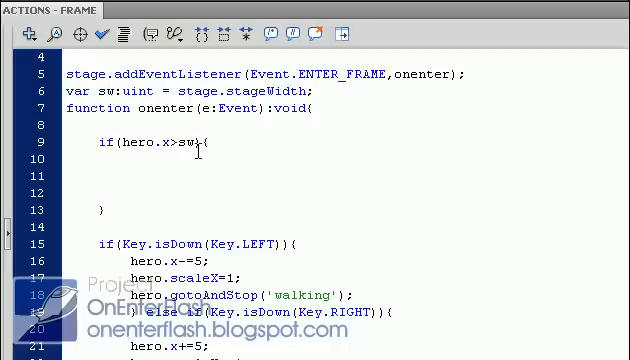
mouse_move(189, 170)
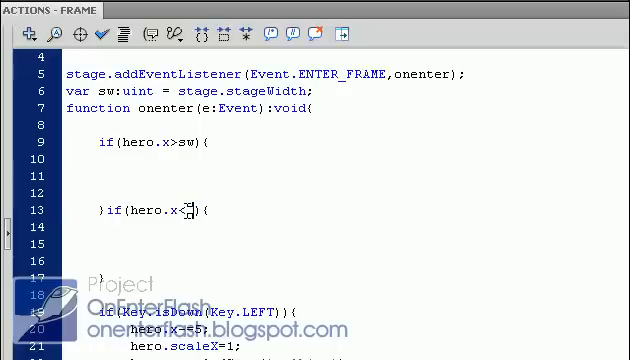
Add a second if block testing hero.x < 0, placing the cursor inside the first block.
text(0)
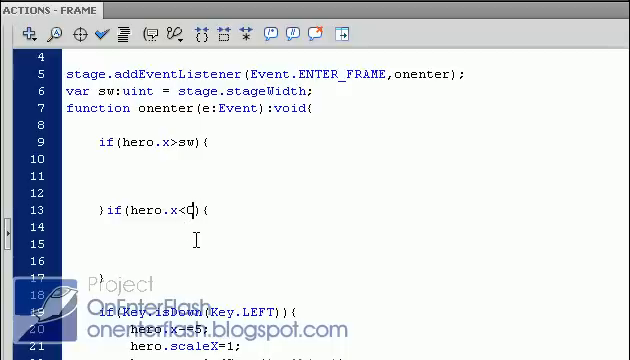
text(0)
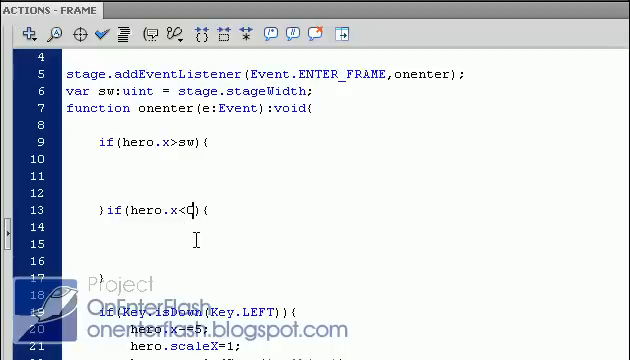
text(0)
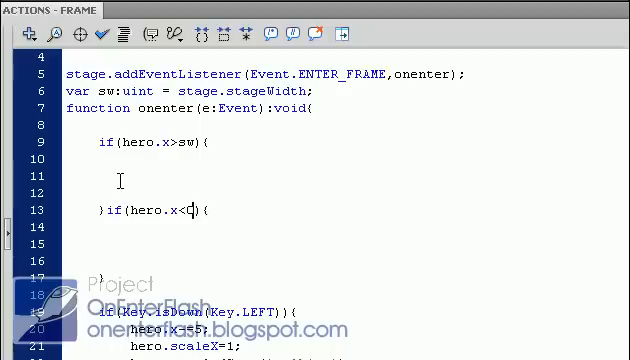
text(0)
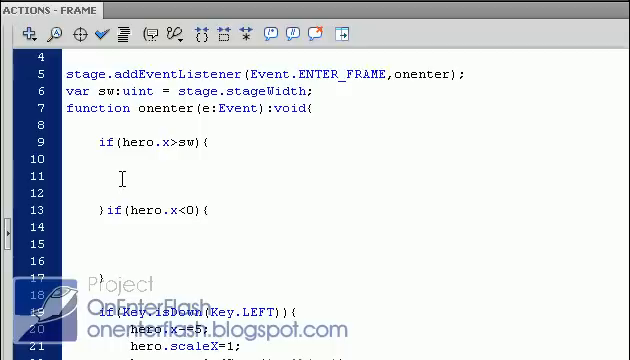
click(96, 178)
text(hero.x)
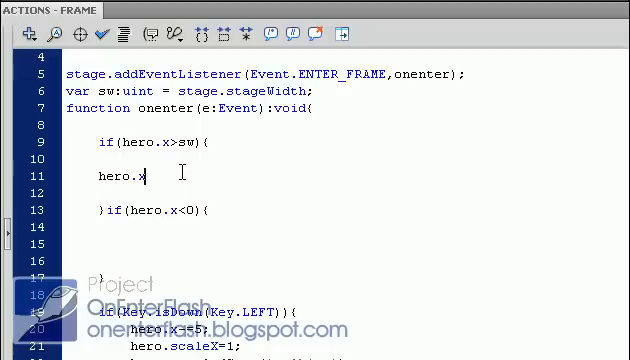
Set hero.x = 1 in the right-edge block and hero.x = sw-1 in the left-edge block.
text(= 1)
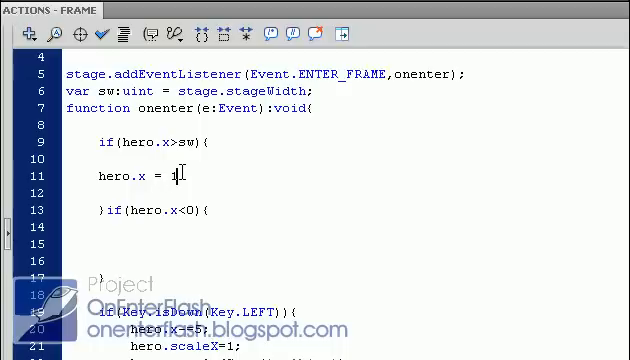
text(;)
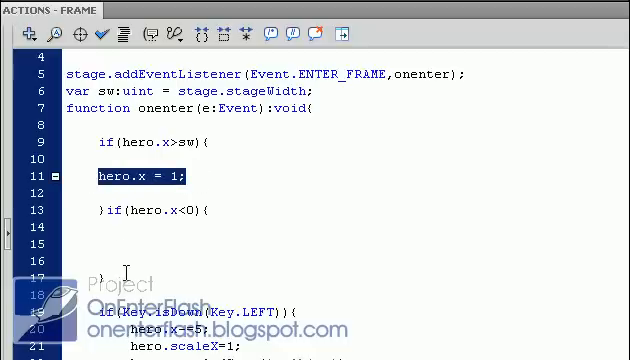
text(hero.x = 1;)
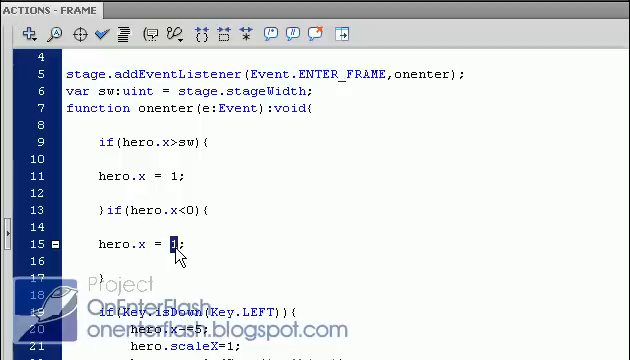
text(sw)
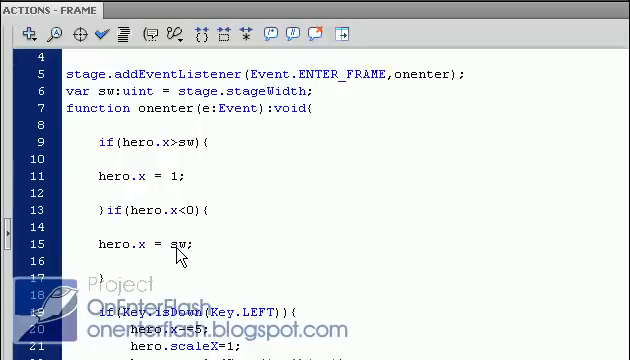
text(-1)
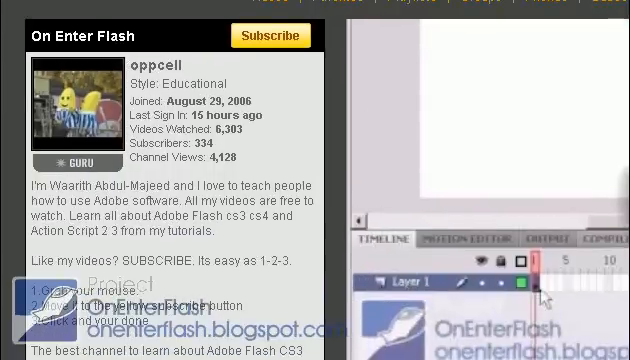
Open the OnEnterFlash blog from the channel page and scroll to its Tutorials list.
click(315, 180)
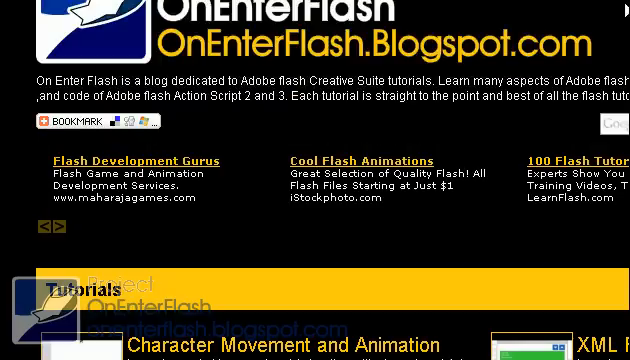
scroll(down, 3)
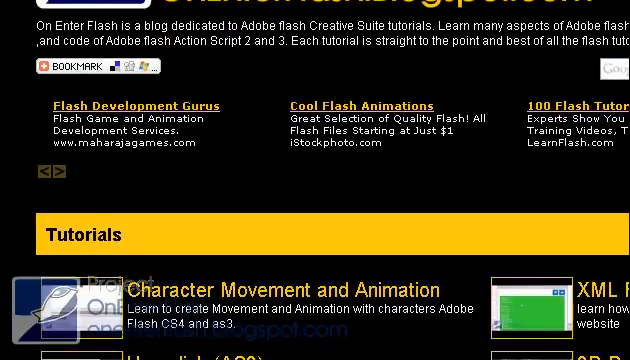
scroll(down, 3)
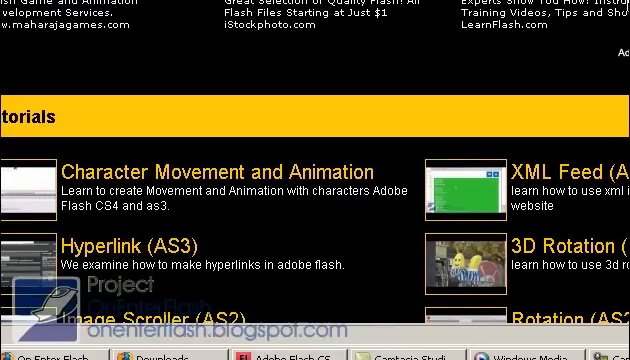
scroll(down, 3)
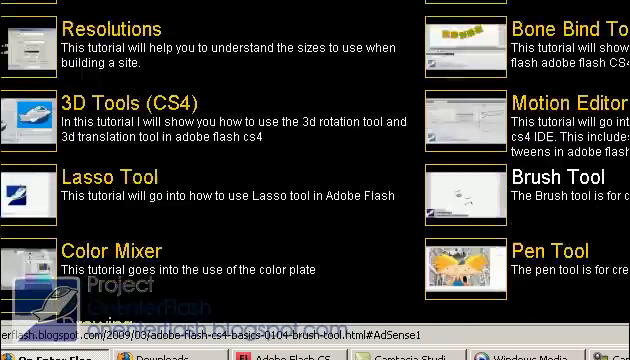